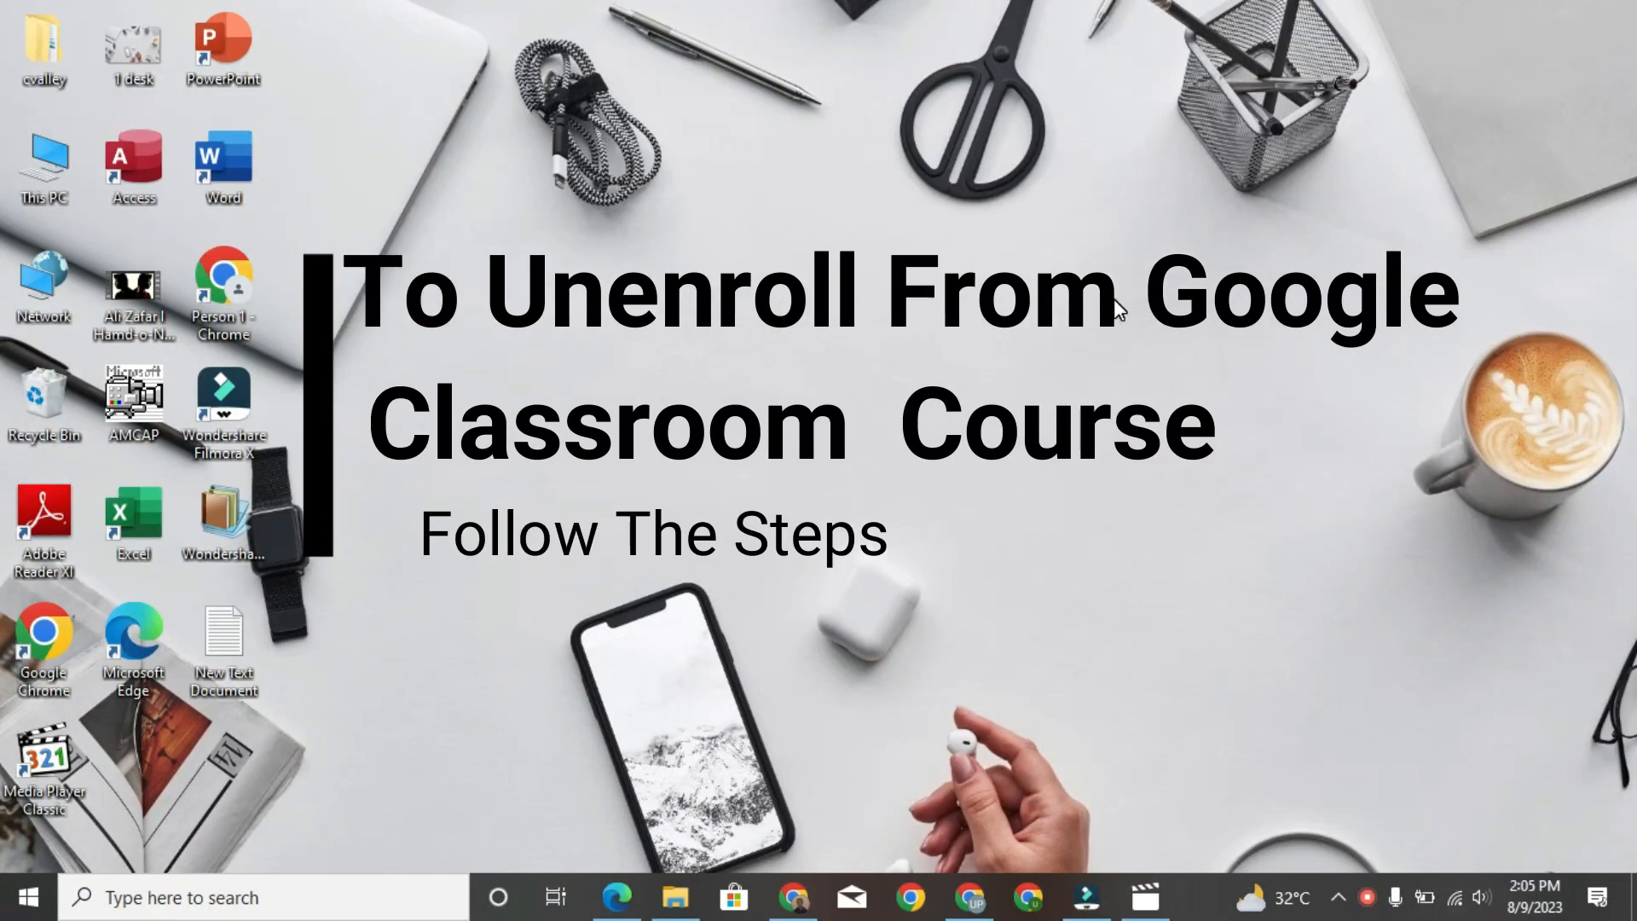
mouse_move(1054, 736)
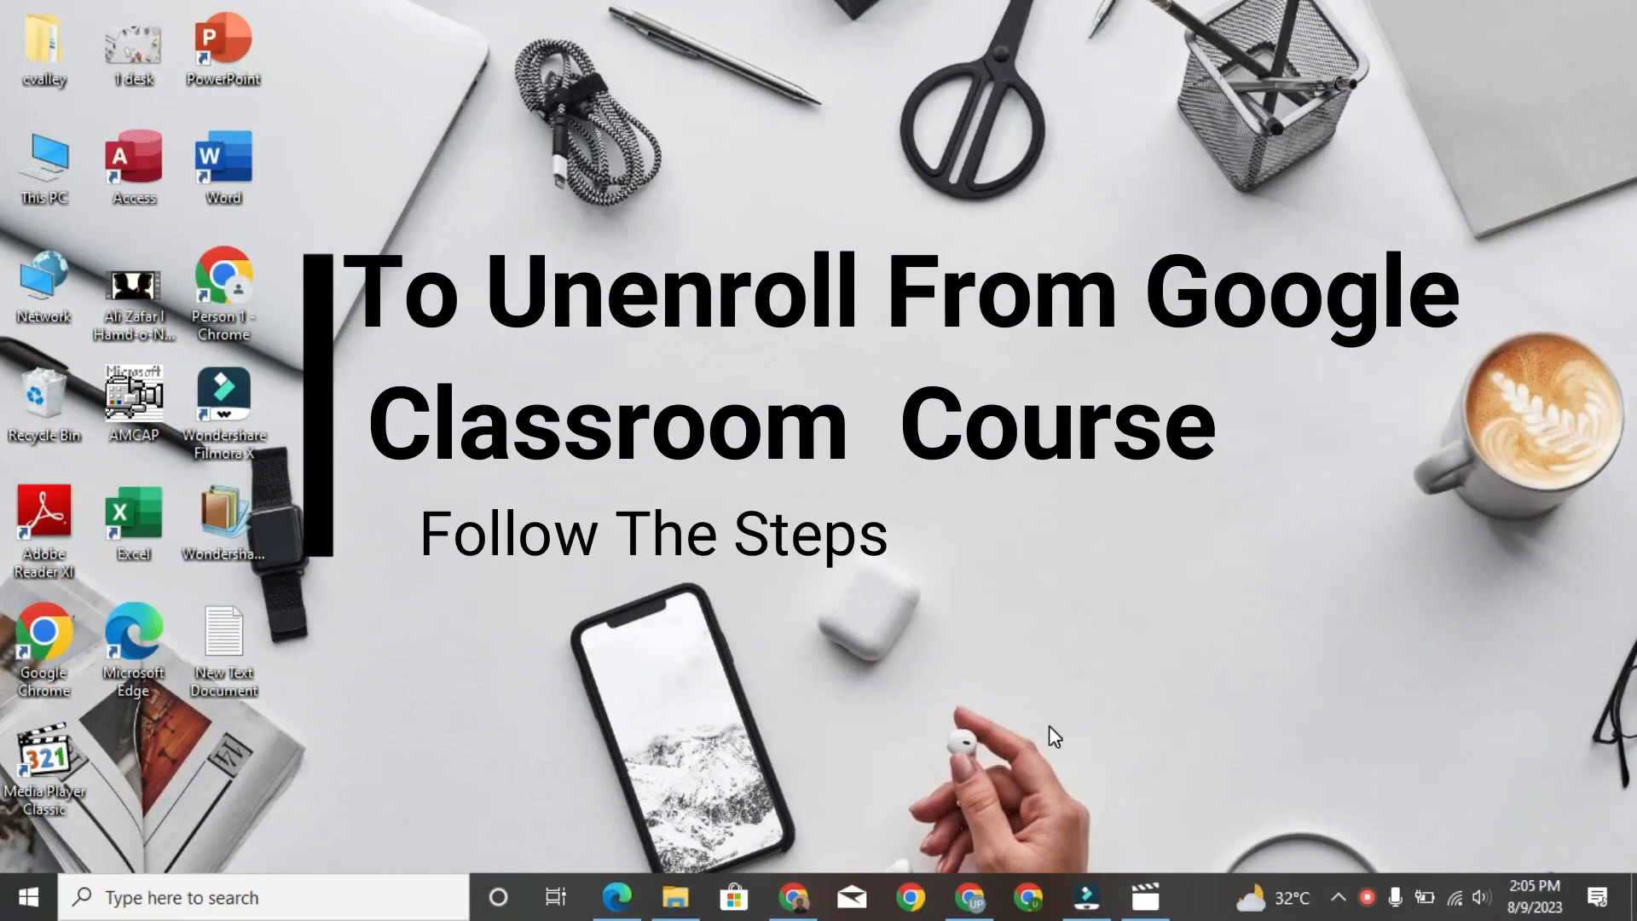
Launch Chrome maximized and go to classroom.google.com/h.
click(1032, 896)
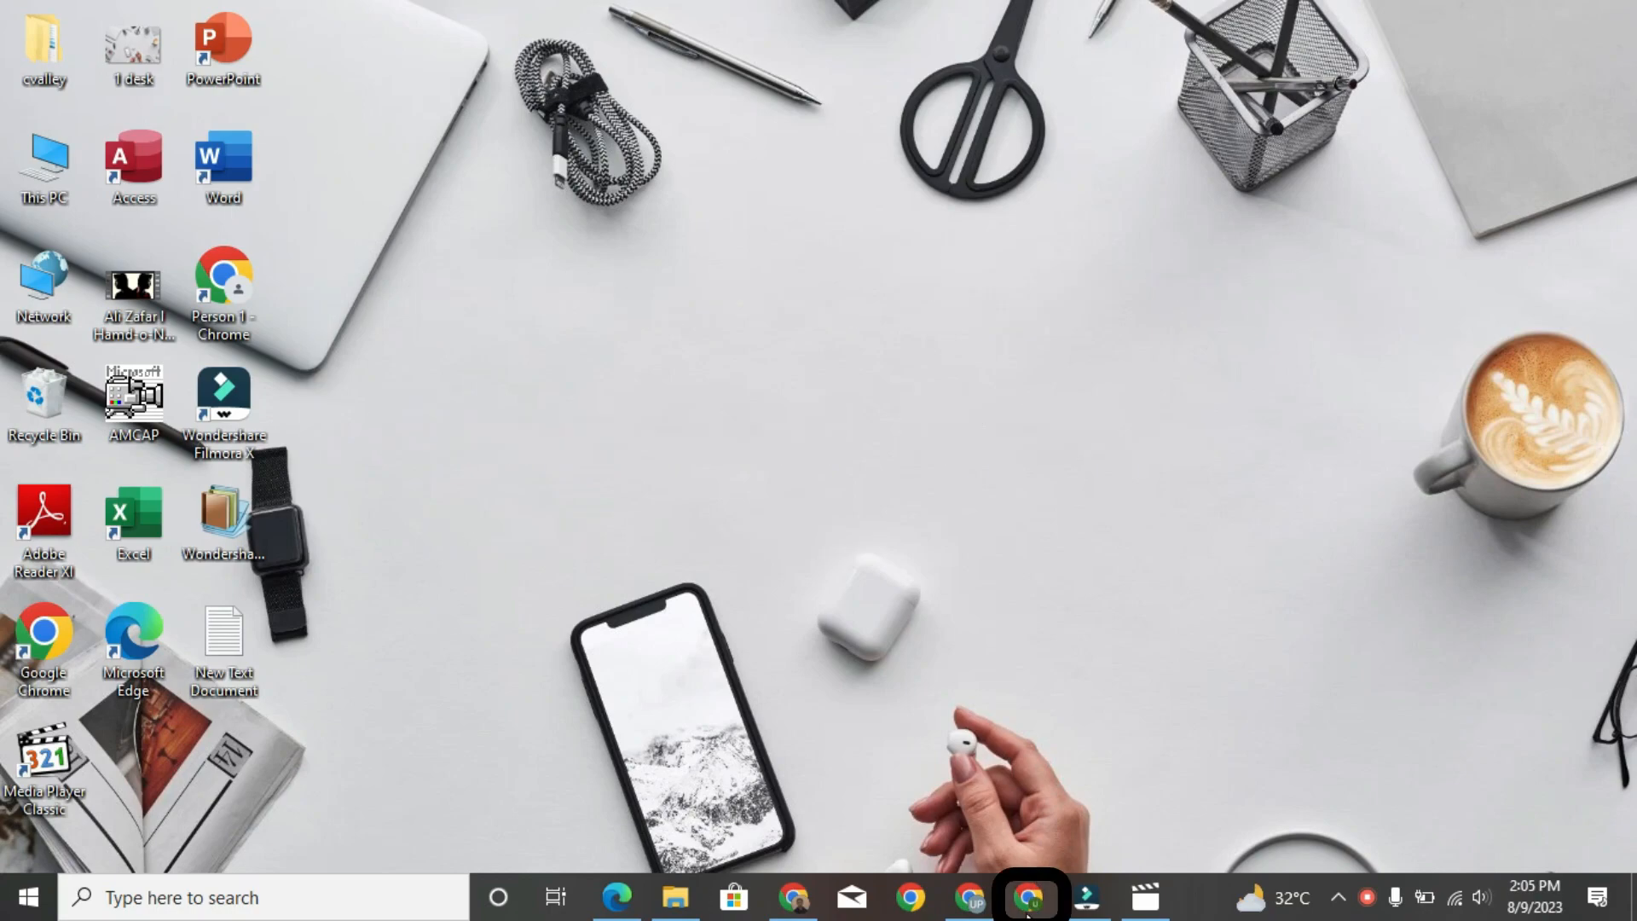
click(1031, 896)
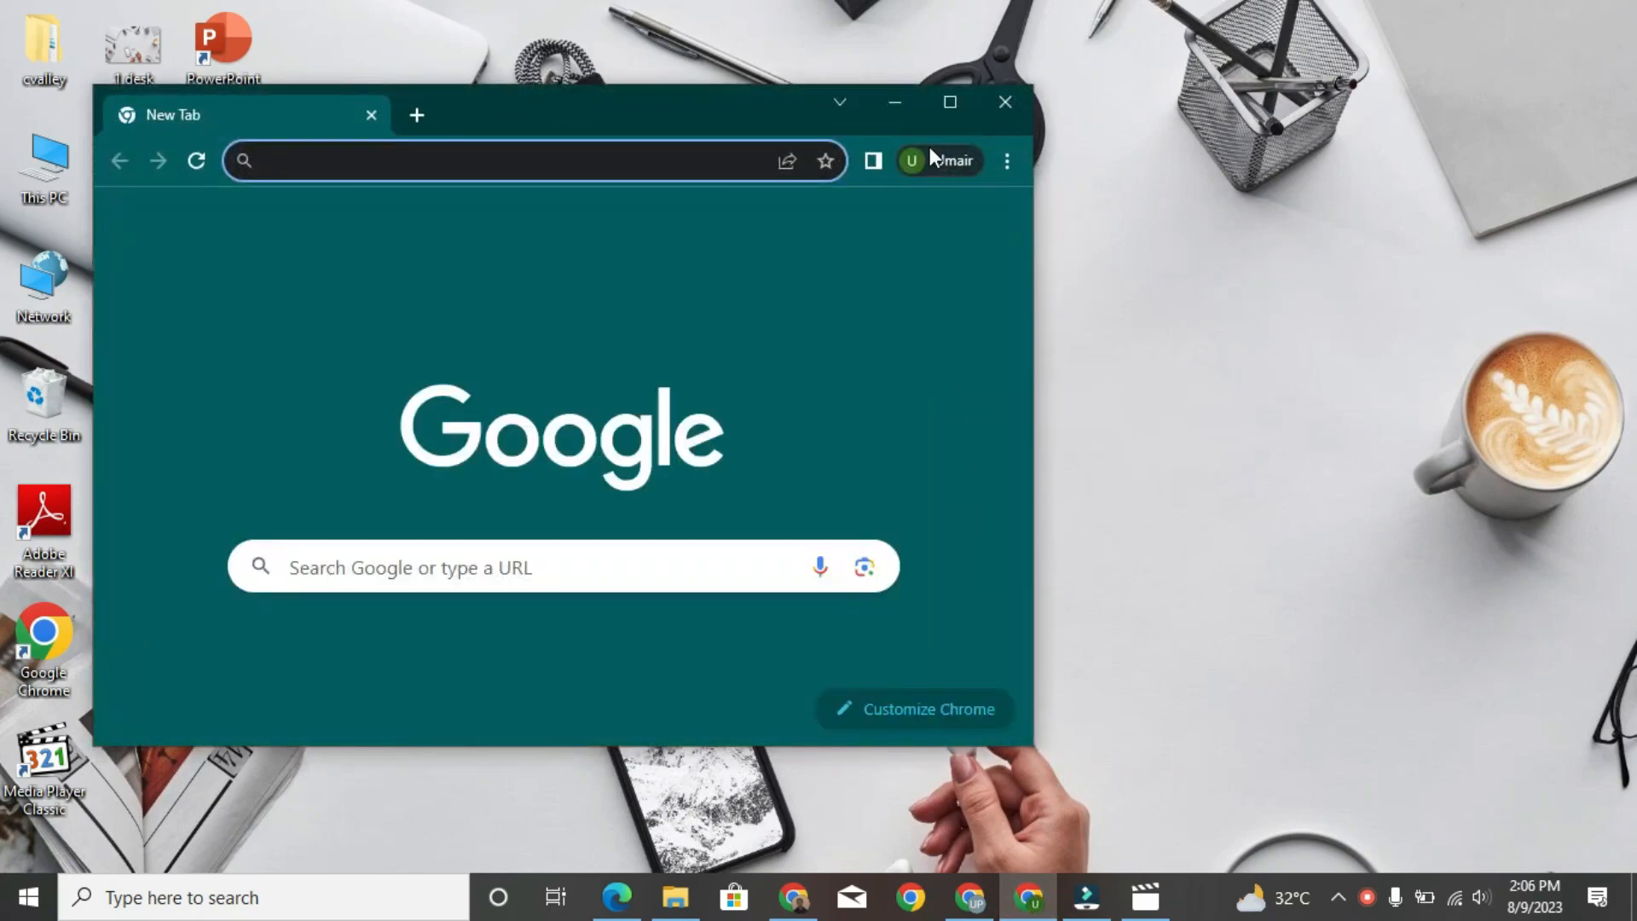
click(948, 101)
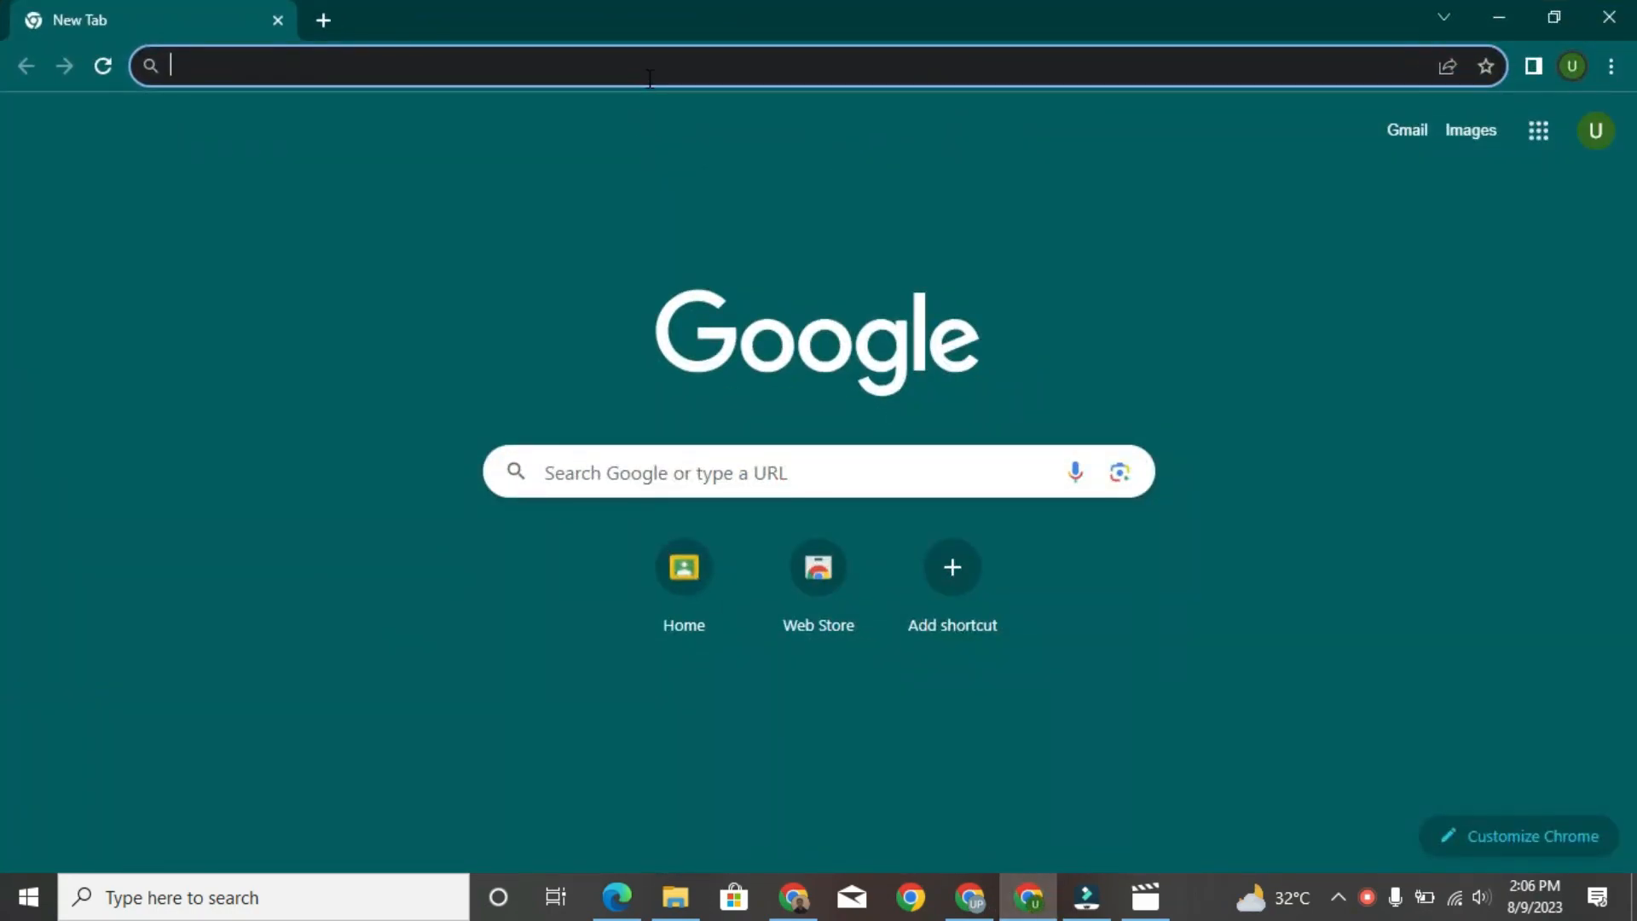
text(classroom.google.com/h)
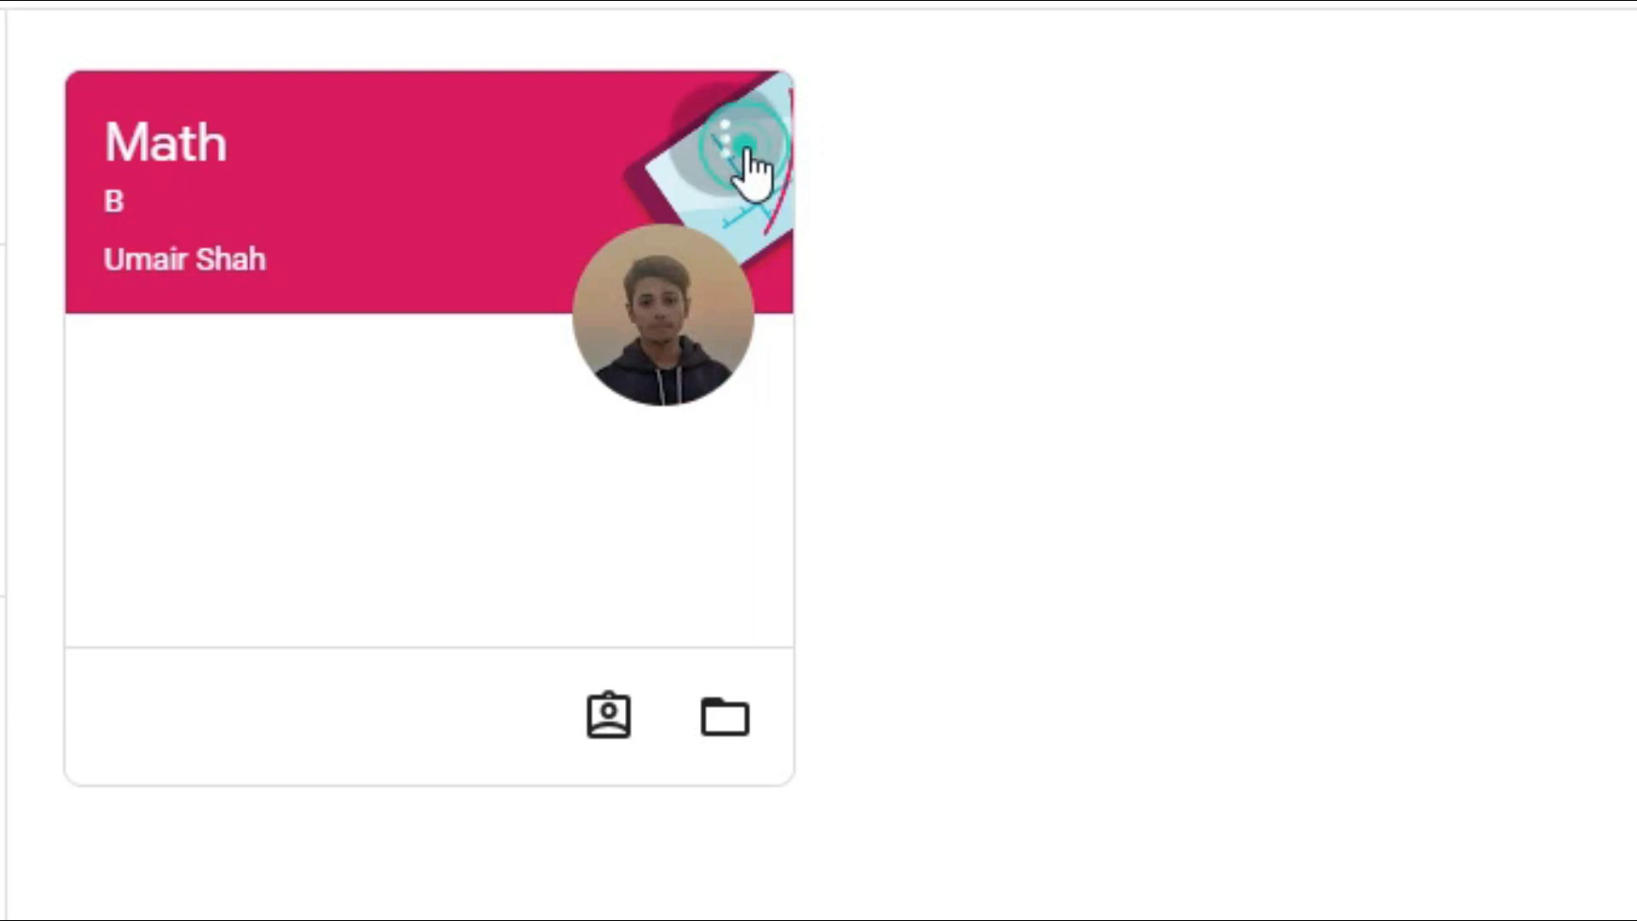
Unenroll from the Math class via its card menu and confirm.
click(734, 141)
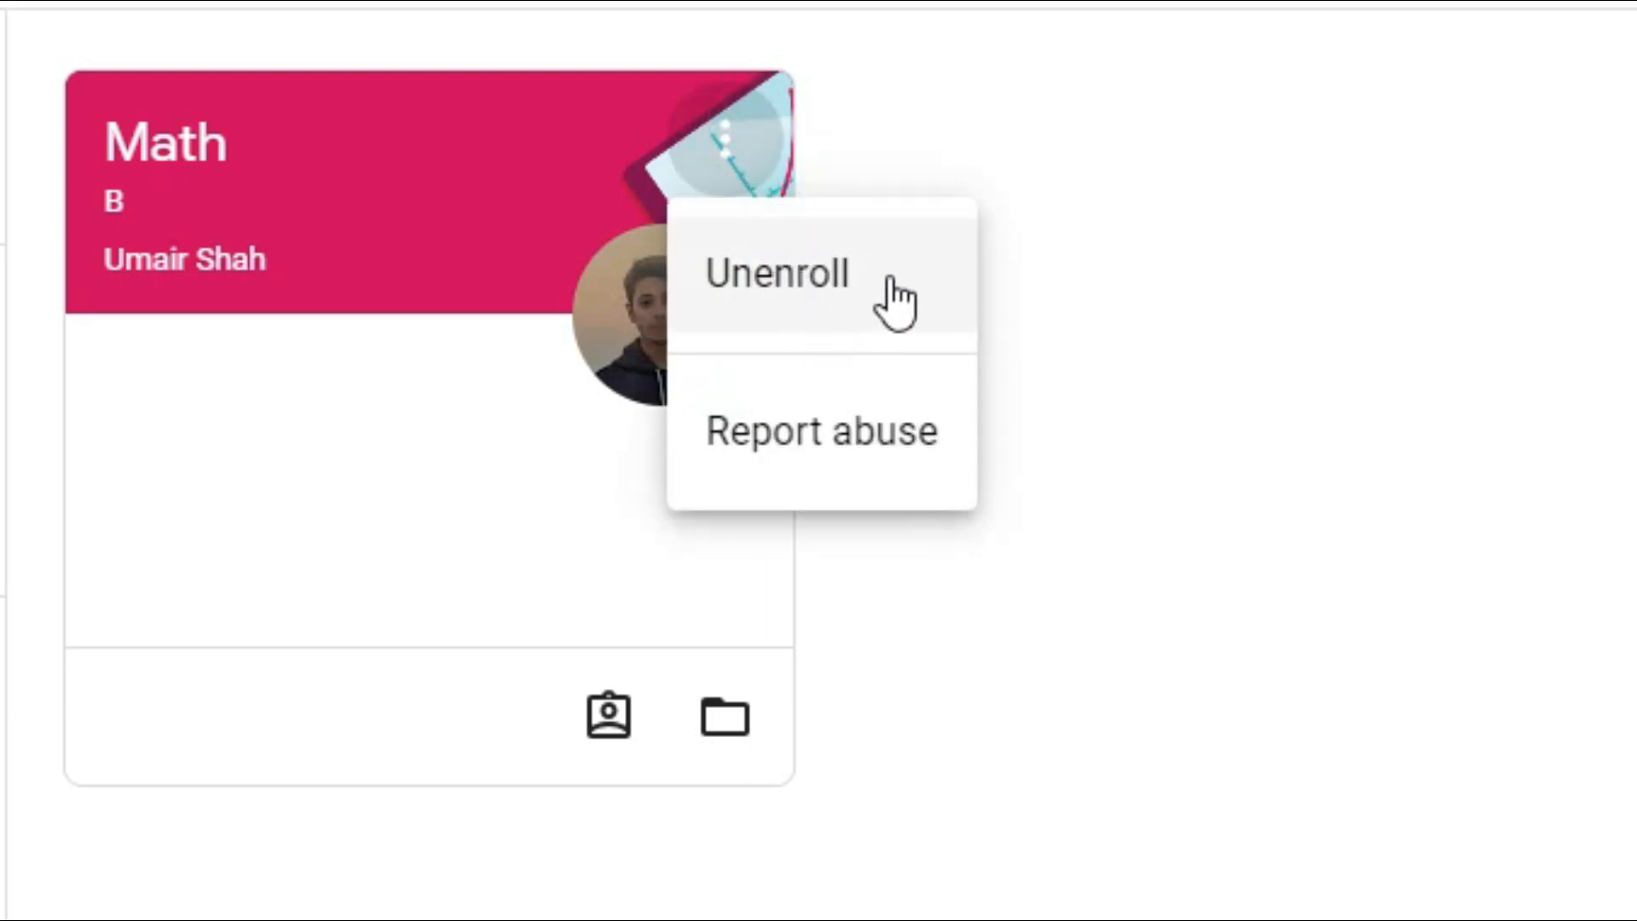
click(774, 275)
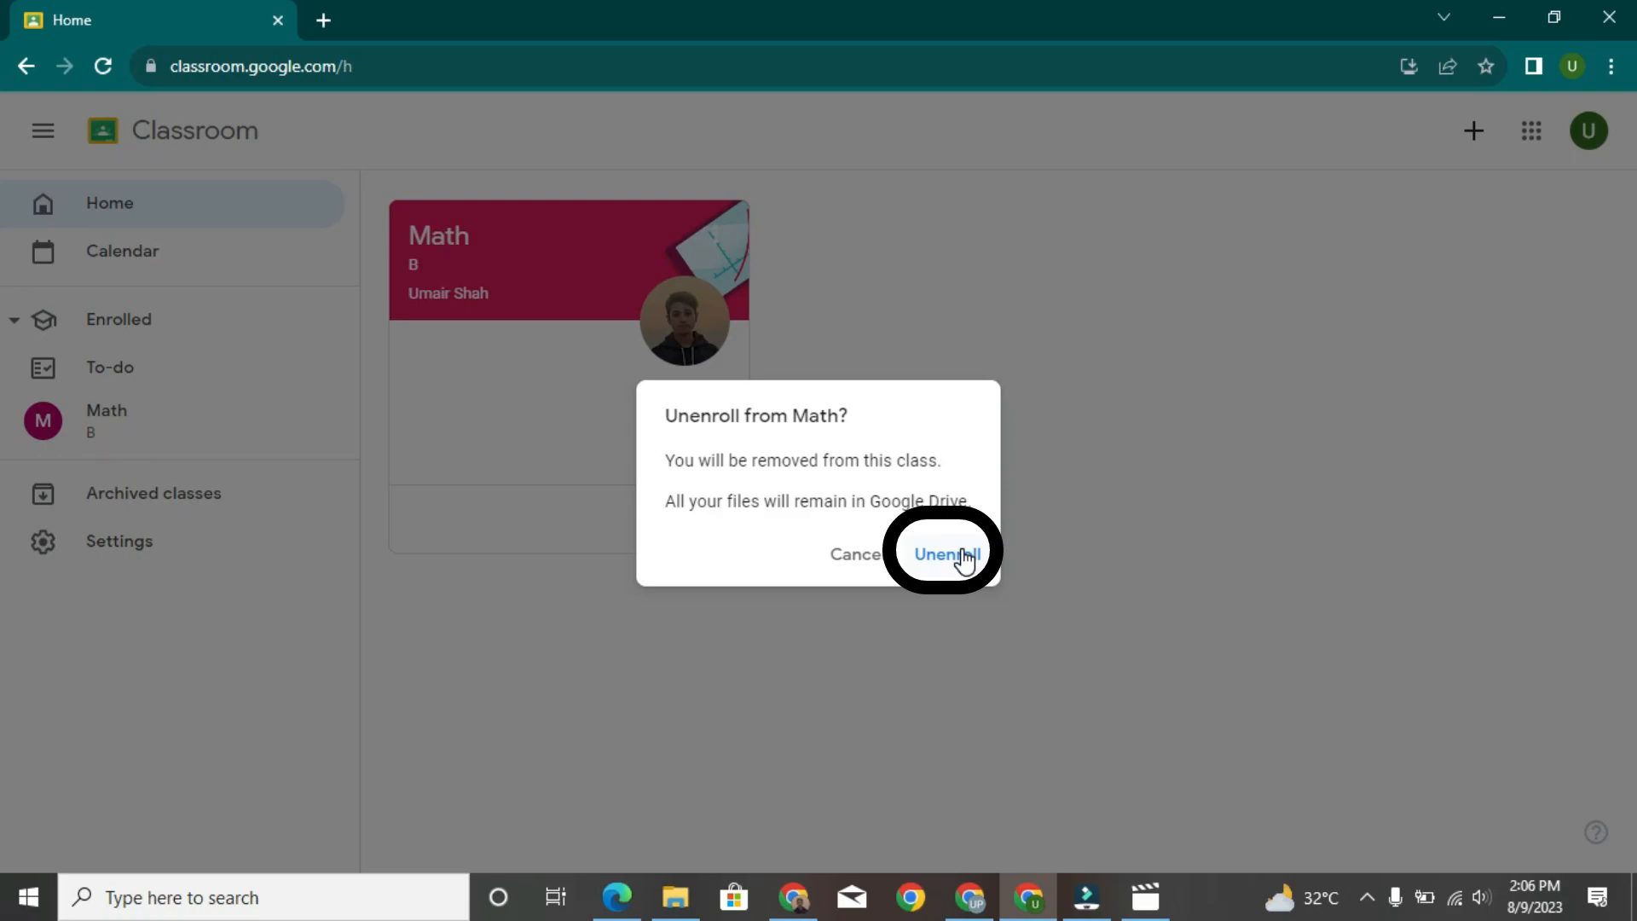
click(933, 554)
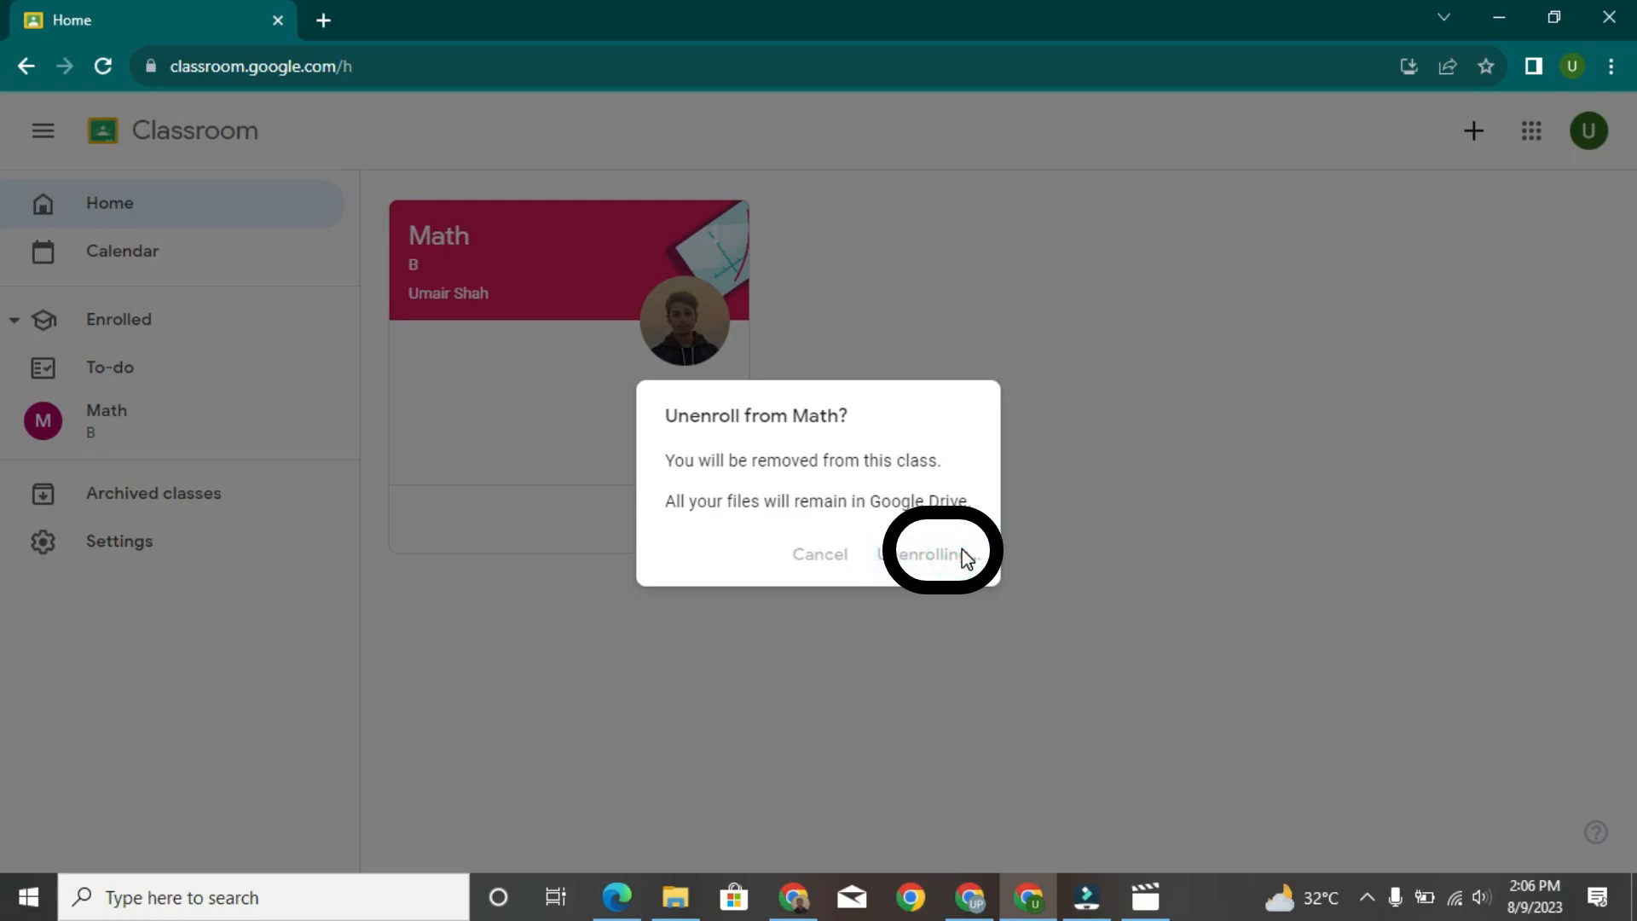
click(922, 554)
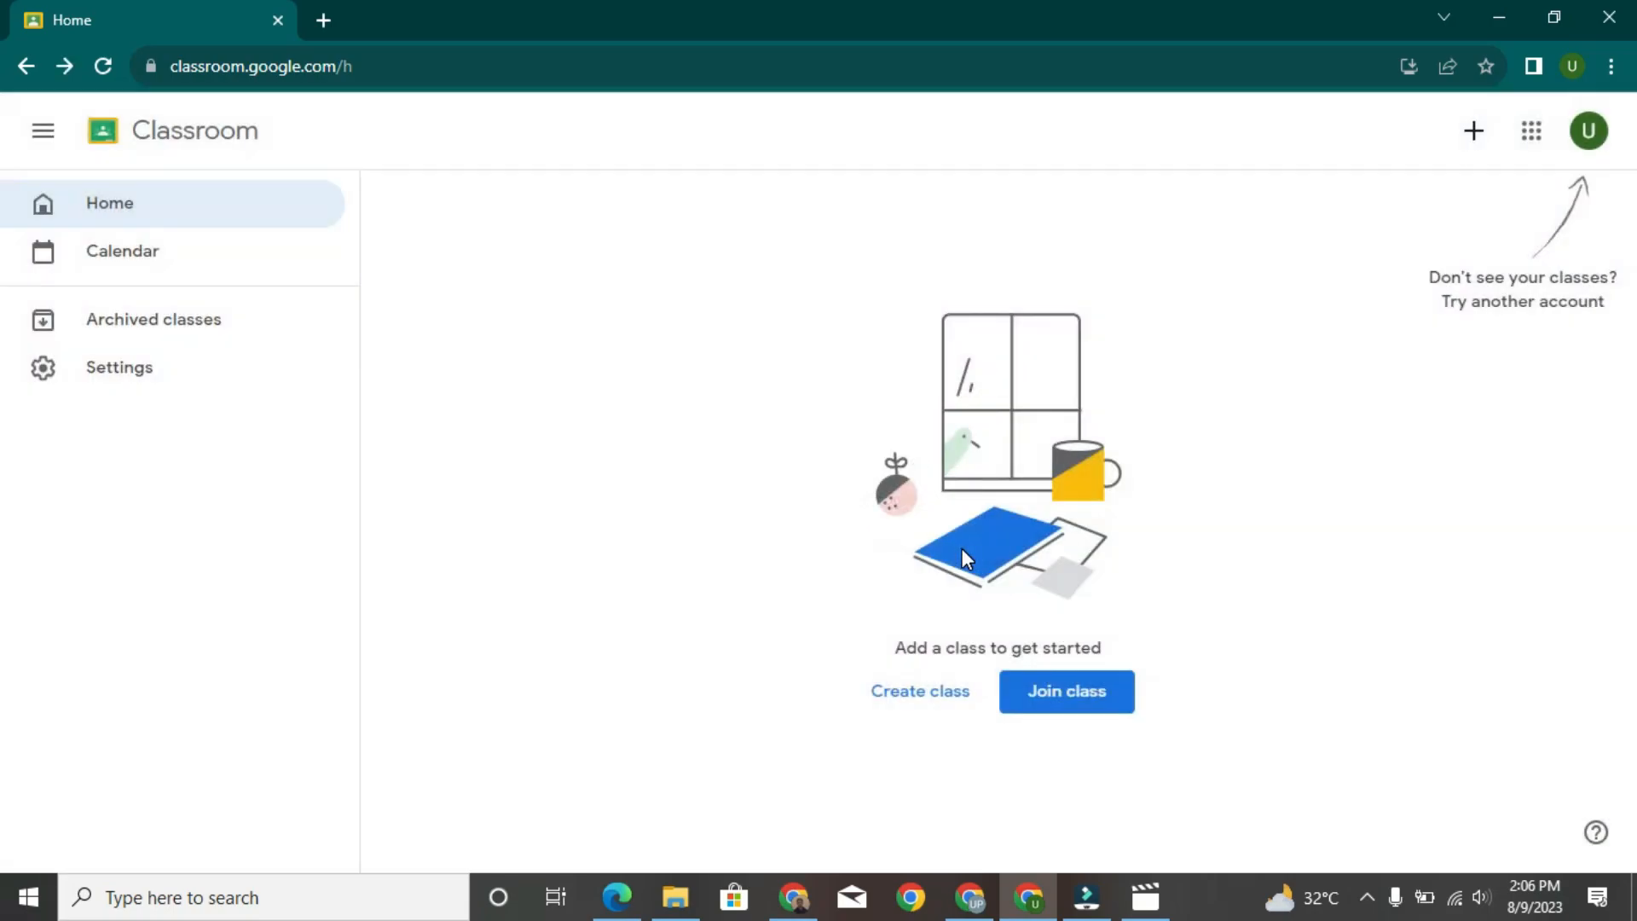